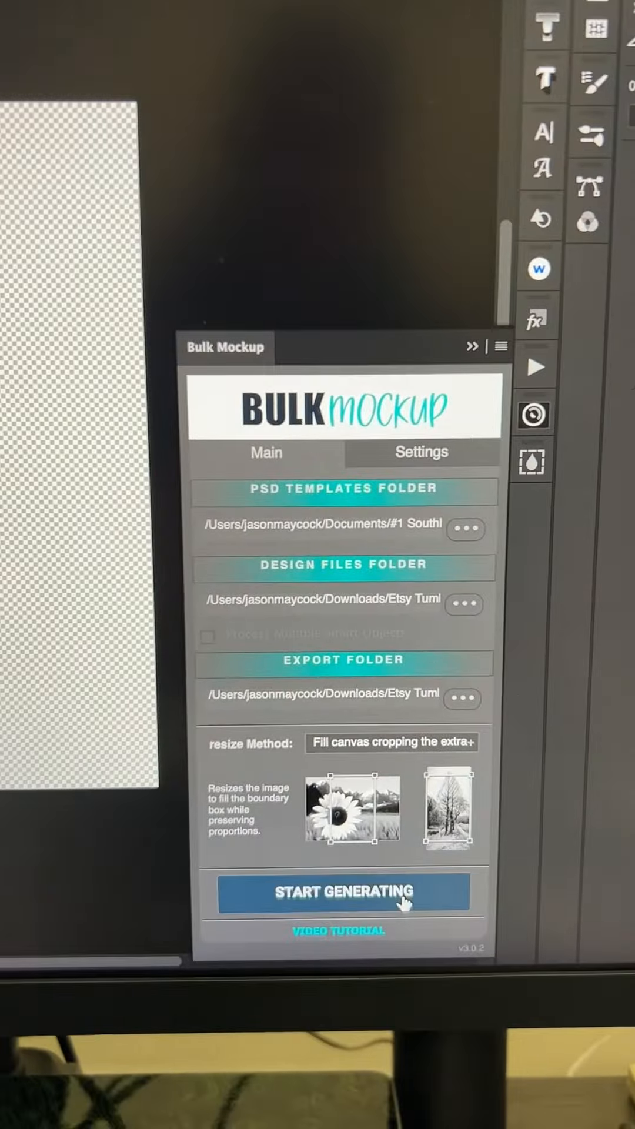
# Run Bulk Mockup generation for all nine designs, then open the MockUps folder of tumbler PNGs.
pyautogui.click(343, 891)
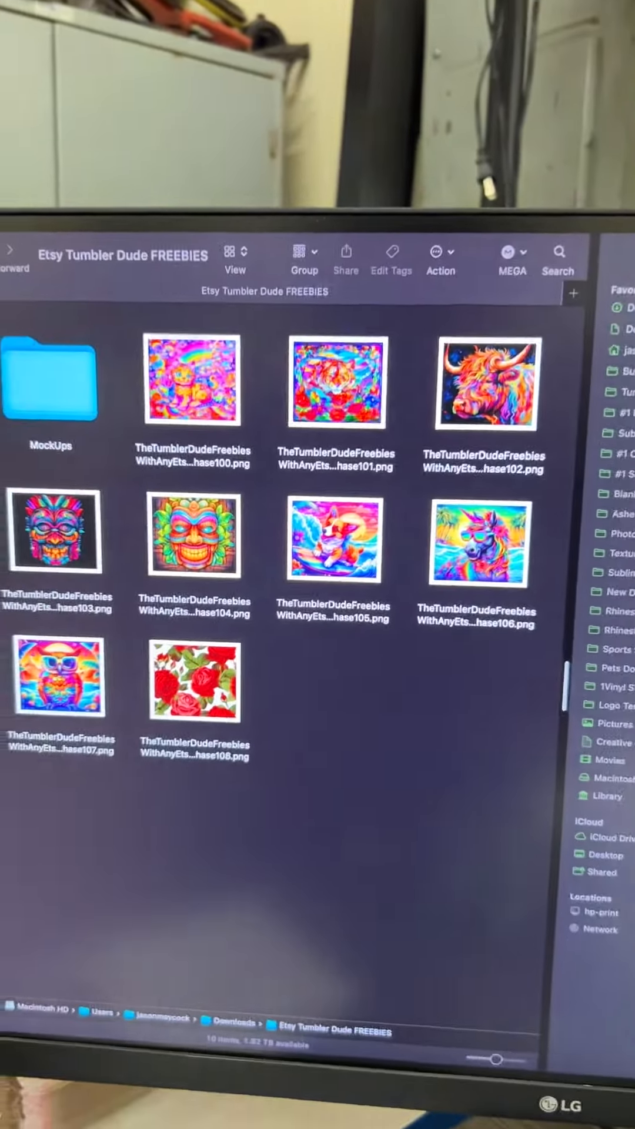
pyautogui.doubleClick(50, 379)
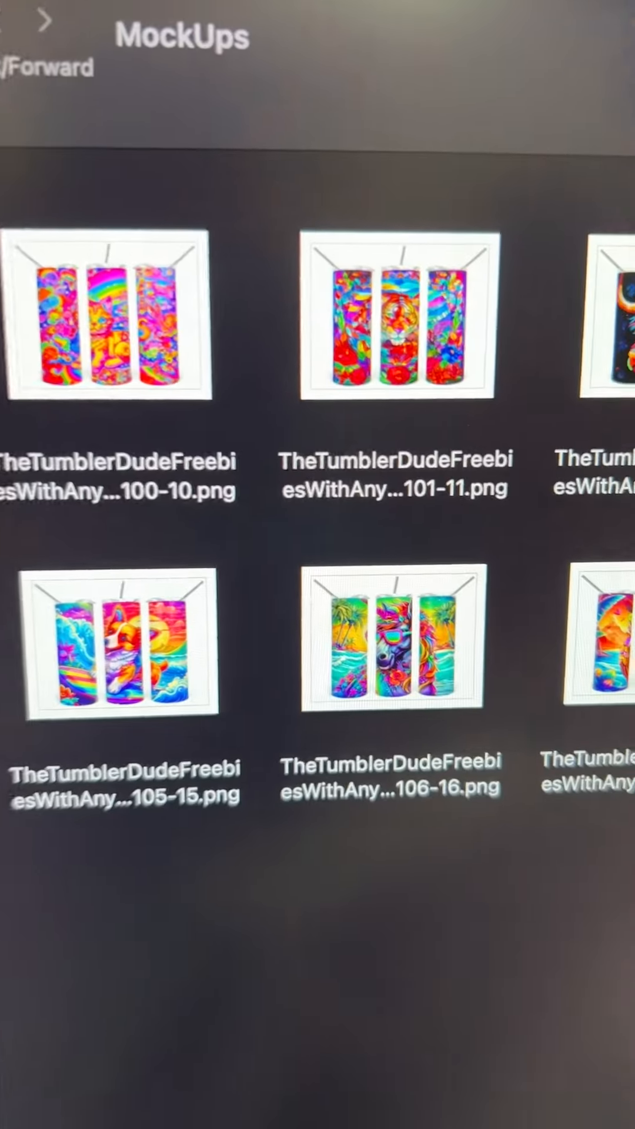